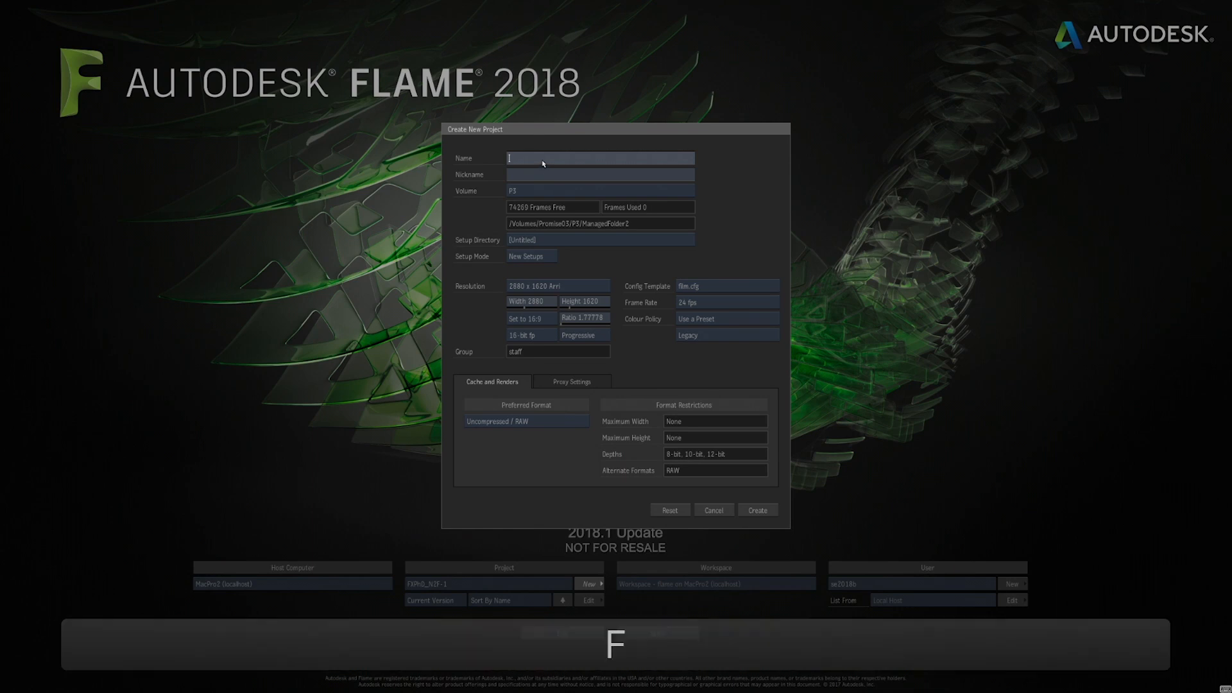
- Name the new project FXPHD and confirm its 2880 x 1620, 24 fps settings
text(FXPHD)
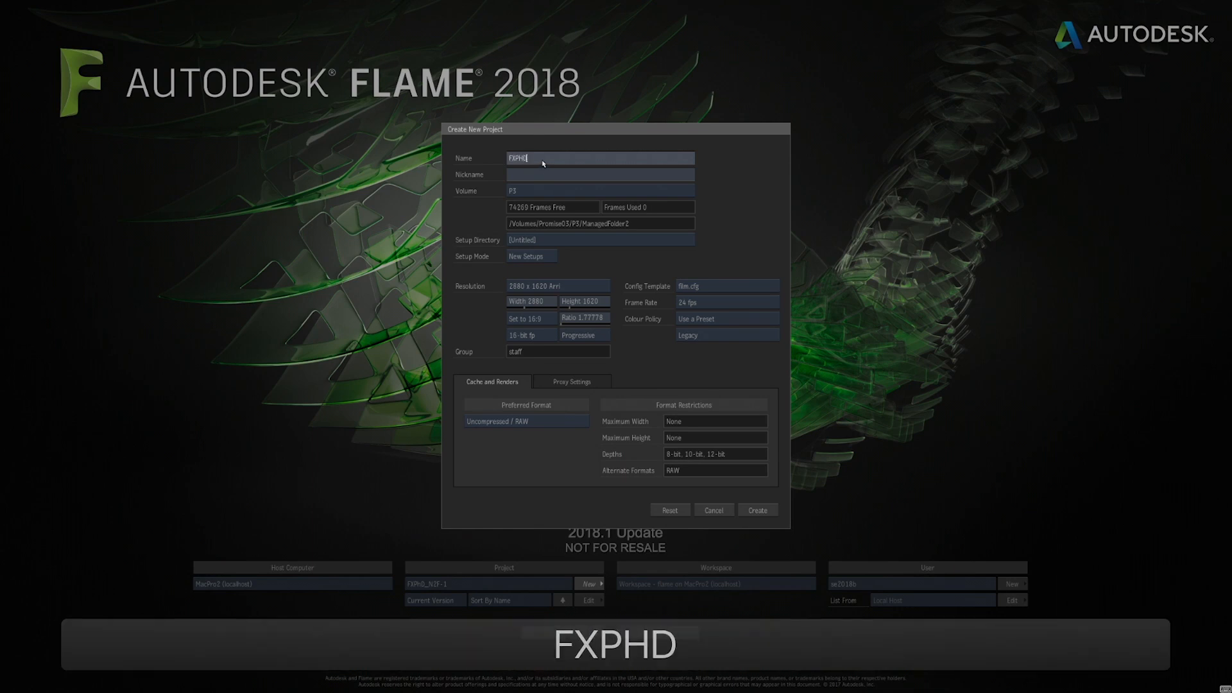
click(756, 510)
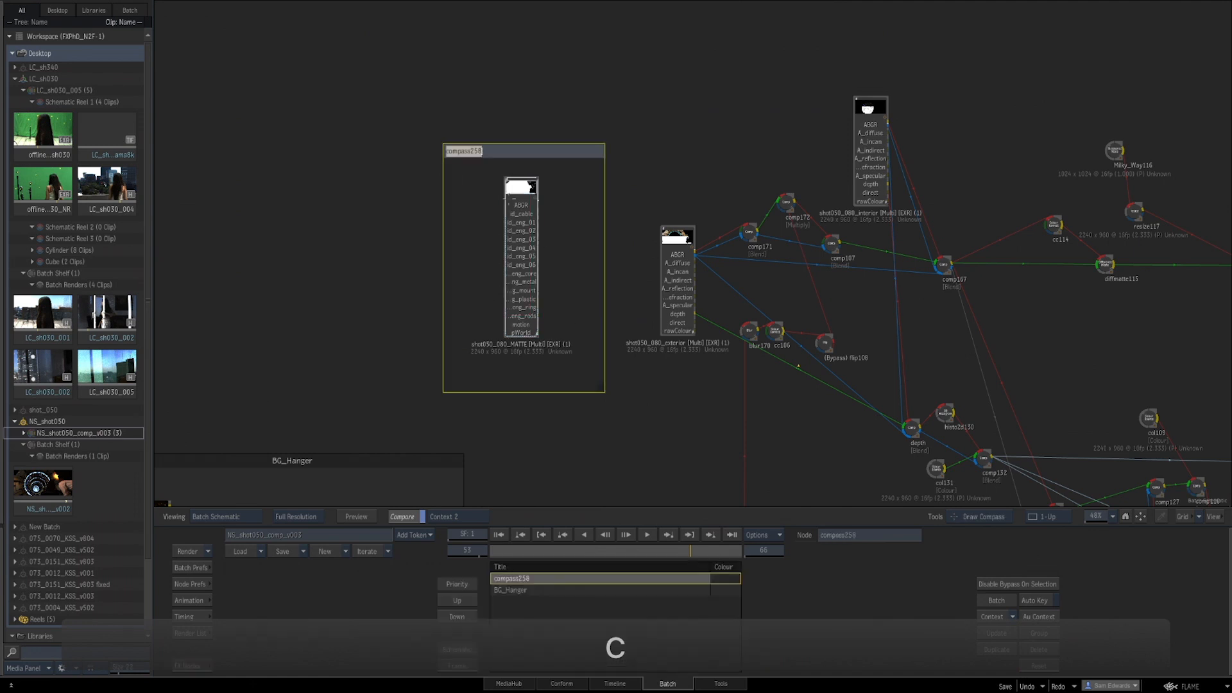
- Type 'Matt' while viewing the shot050 batch schematic
text(Matt)
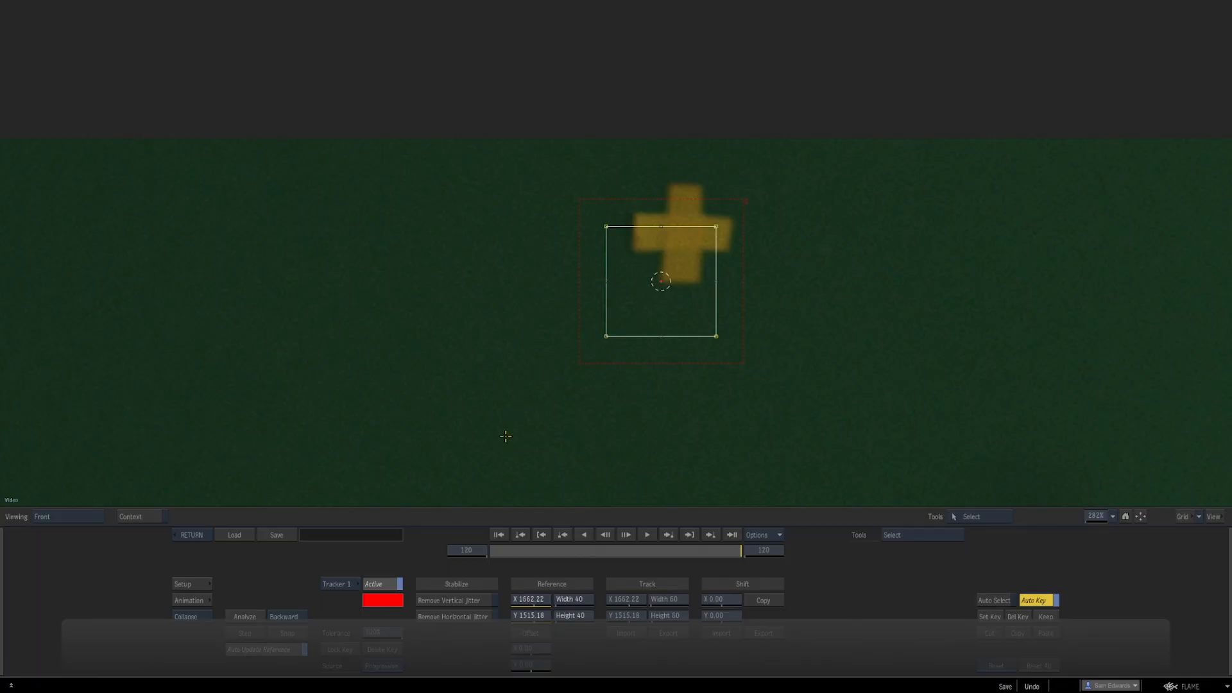
- Analyze the shot with Tracker 1 on the yellow cross
click(243, 616)
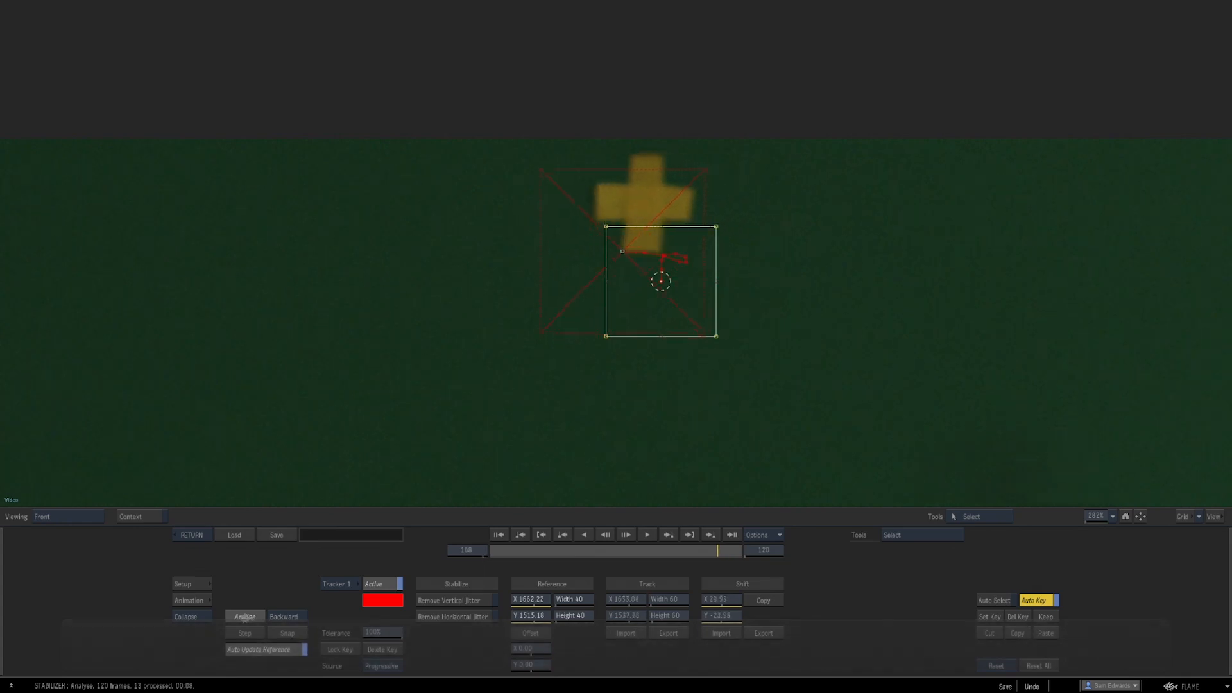